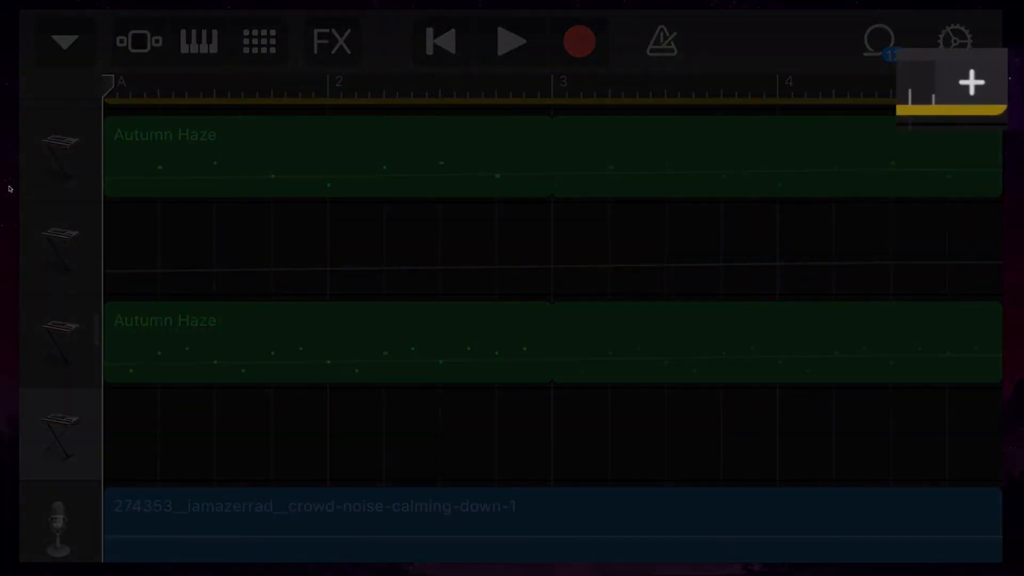
- Switch the tracks view from Section A to Section D via the Song Sections list
click(970, 82)
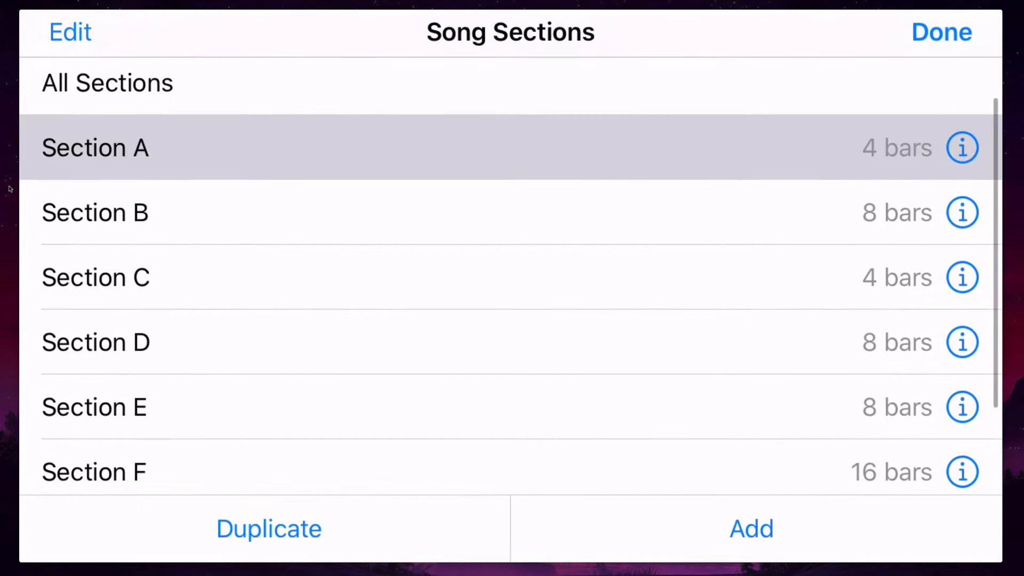
scroll(down, 3)
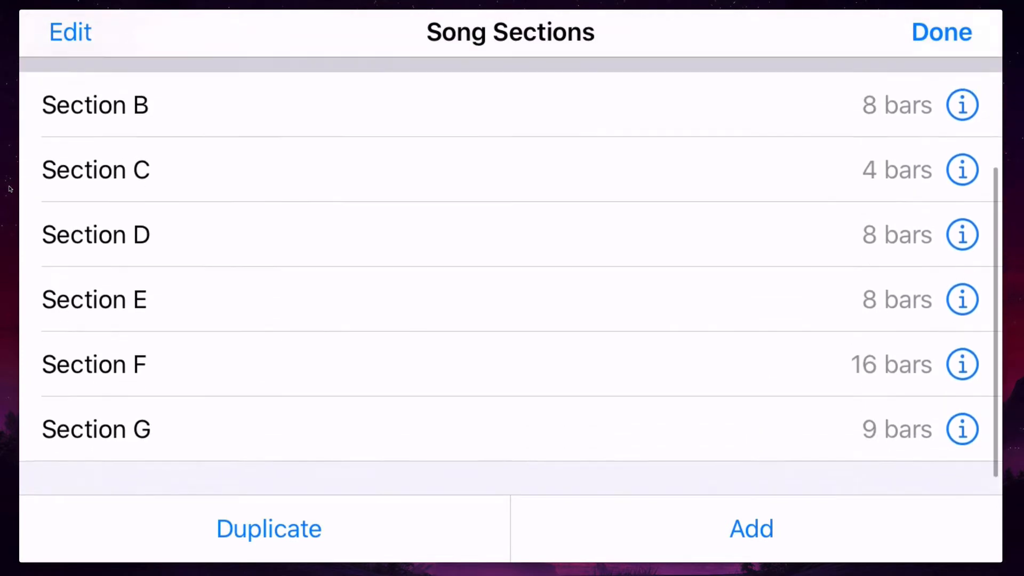
scroll(down, 3)
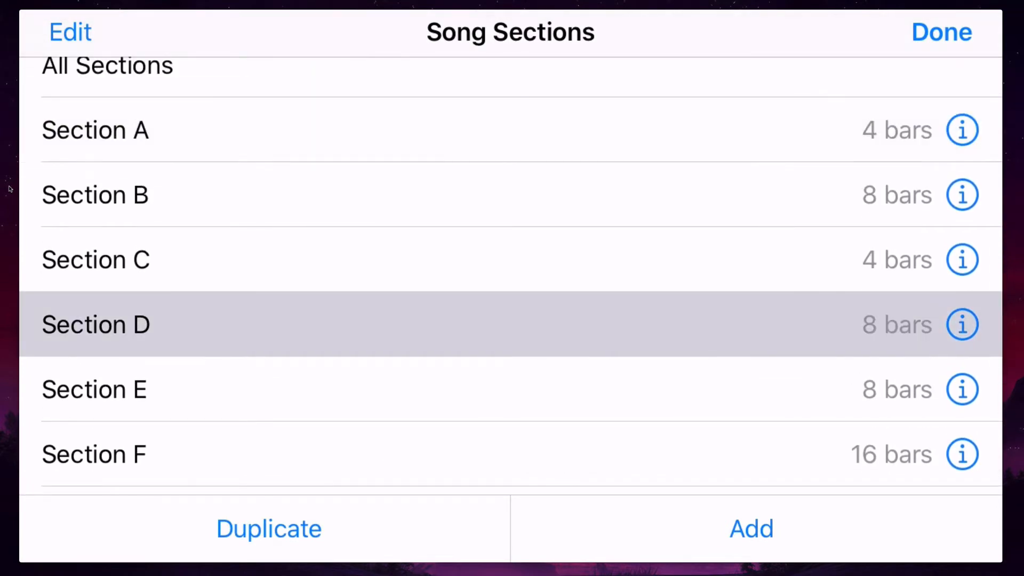
click(941, 32)
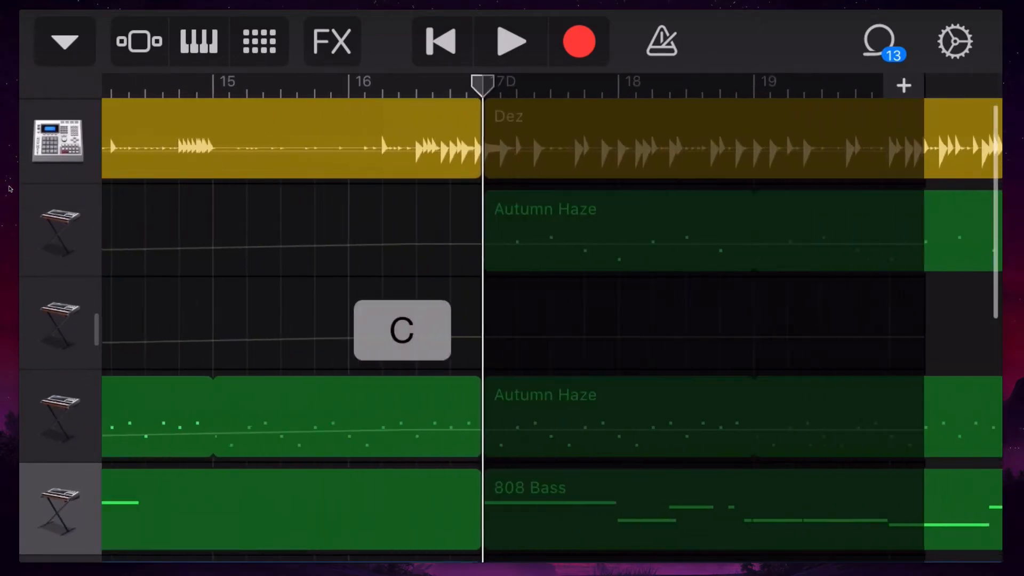
- Swipe back to Section A's bars and bring up the Song Sections list
scroll(right, 3)
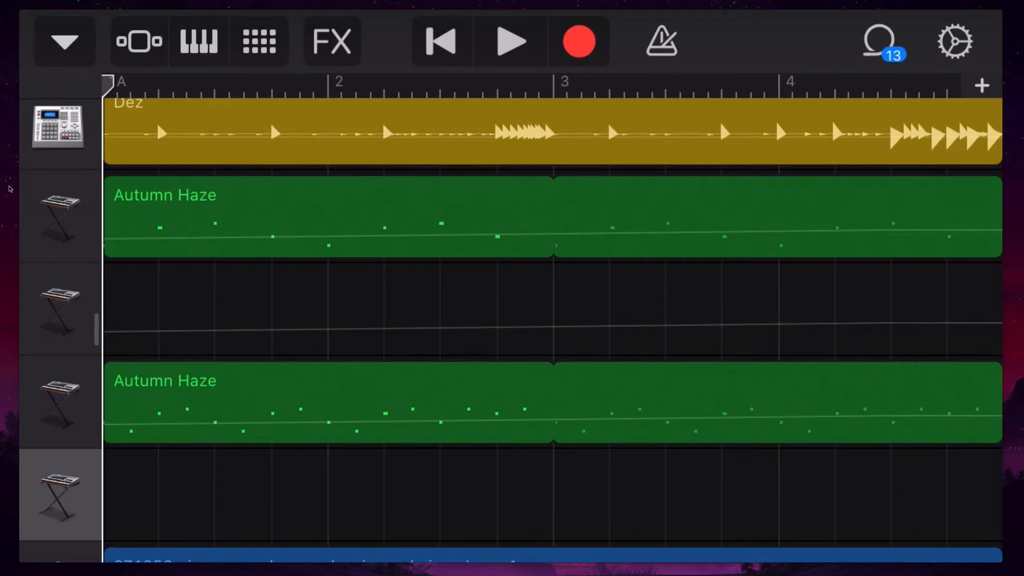
click(509, 41)
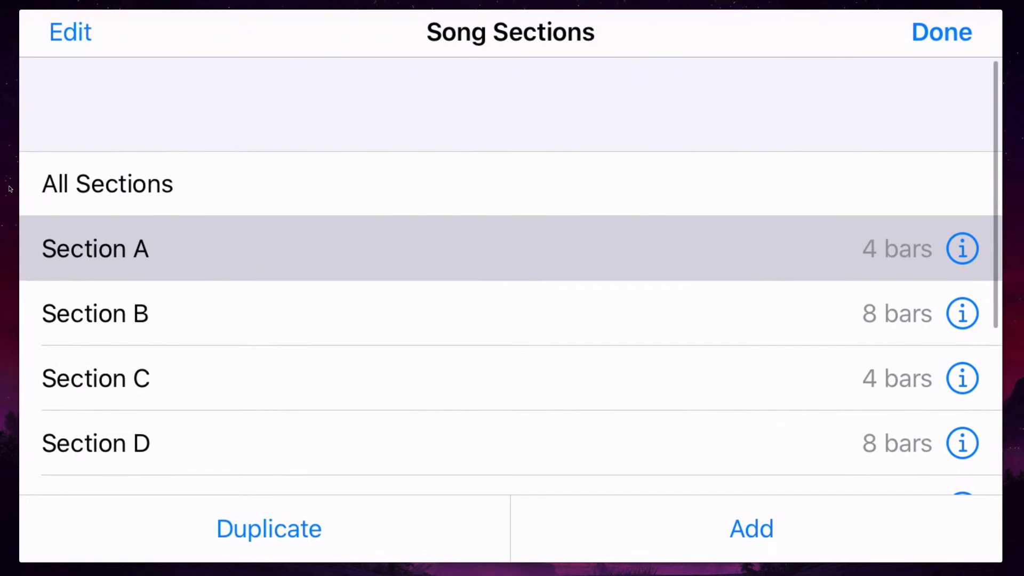
- Show All Sections A–G together in the tracks, then reopen the Song Sections list
click(107, 141)
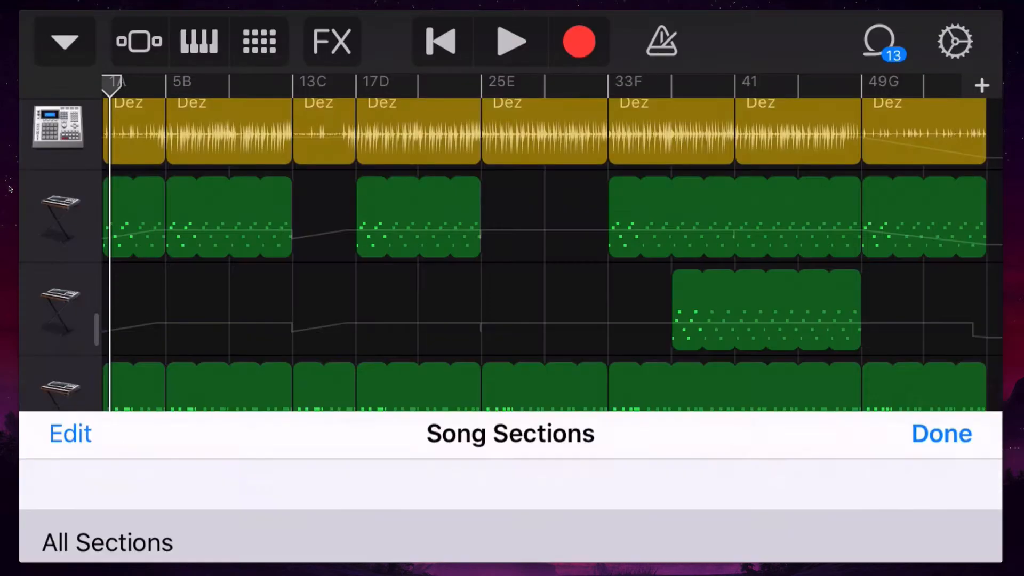
click(939, 433)
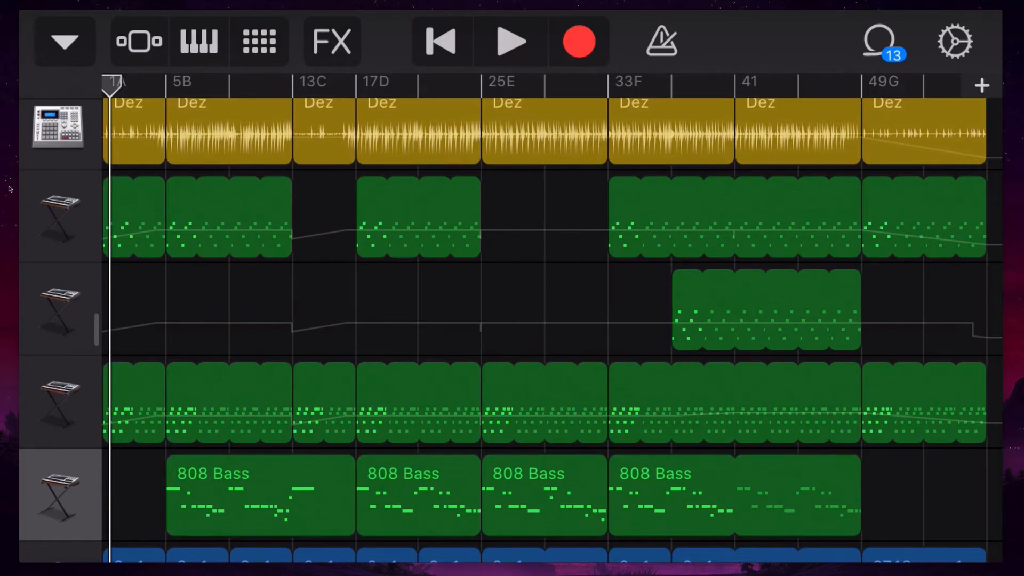
click(981, 85)
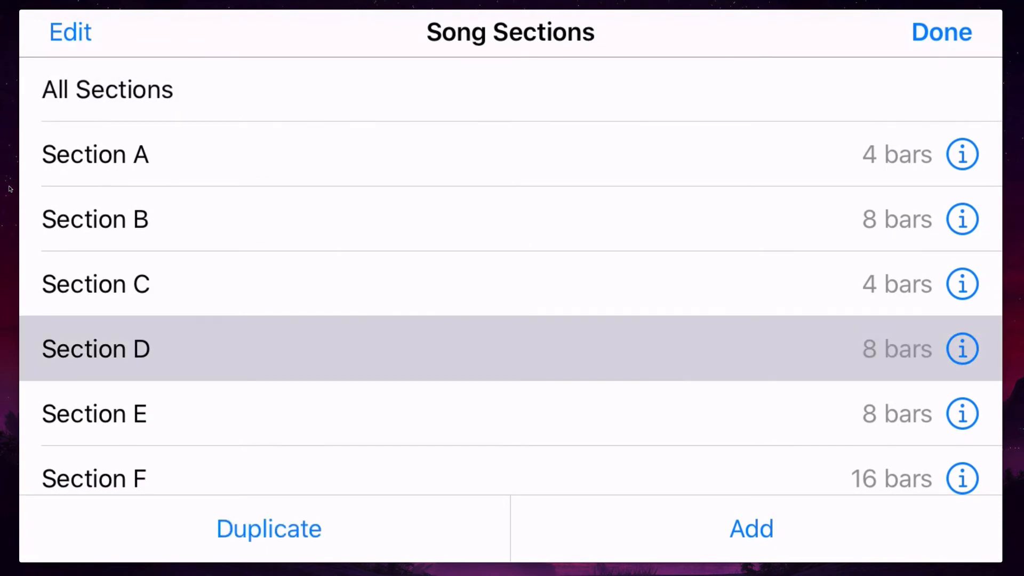
- Bring up Section D's length settings showing a manual length of 8 bars
click(940, 32)
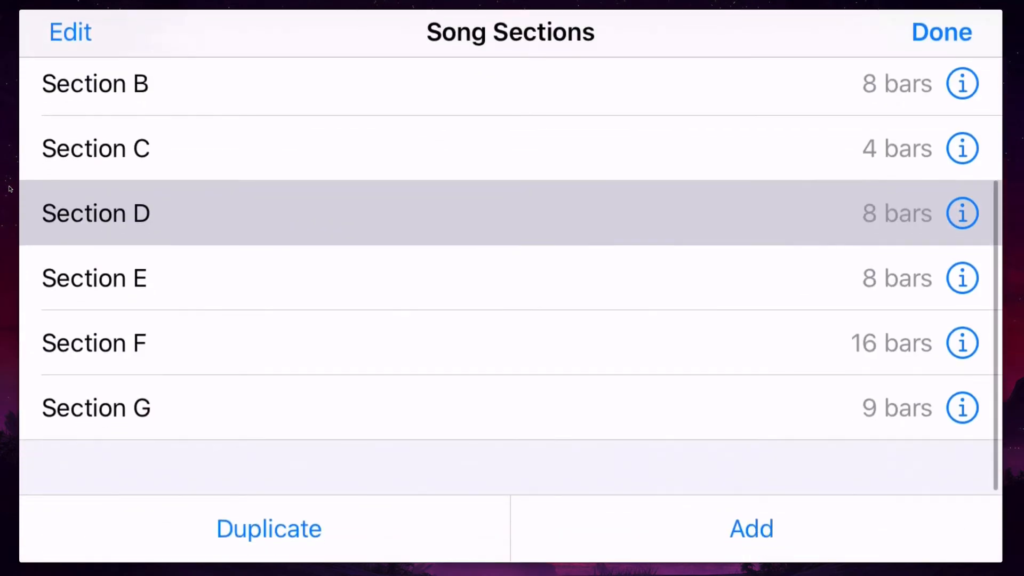
click(962, 213)
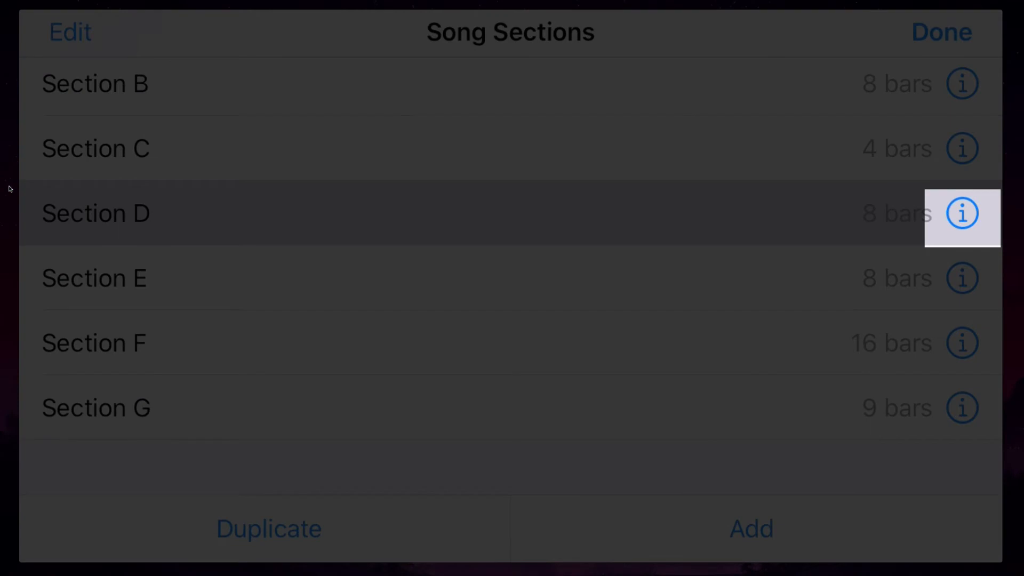
click(960, 213)
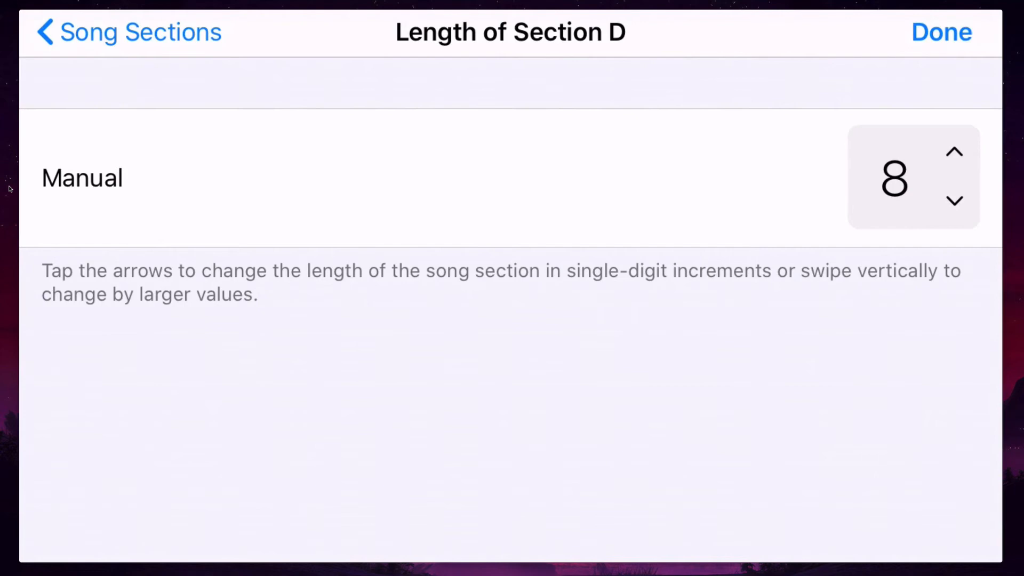
- Lengthen and shorten Section D, settle back on 8 bars, and return to Song Sections
click(953, 150)
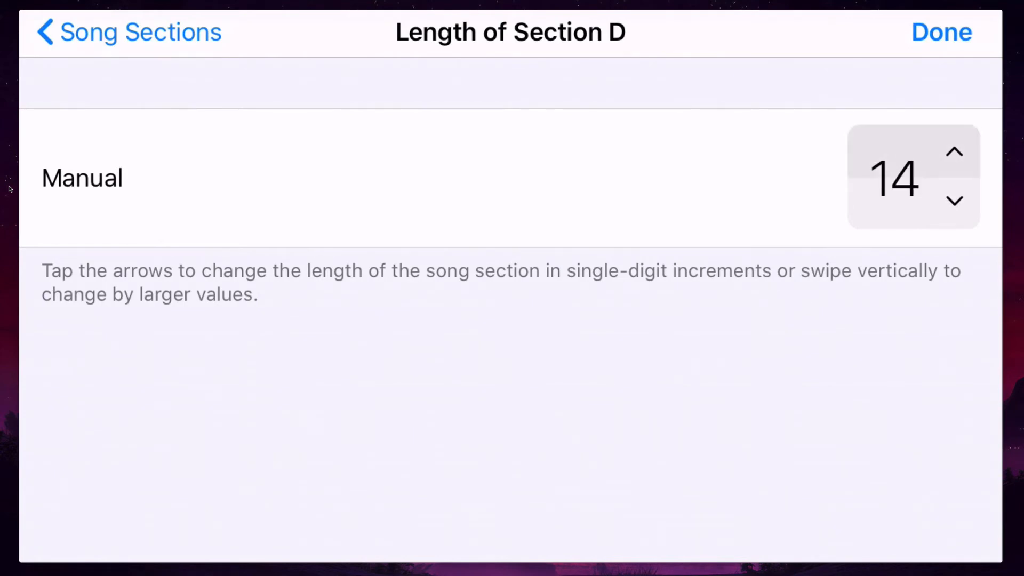
click(953, 151)
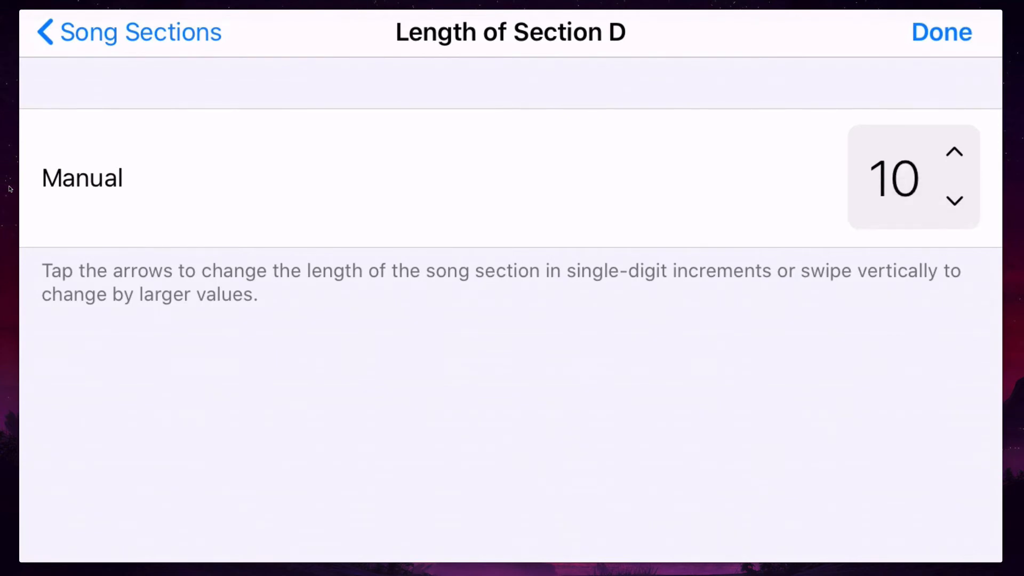
click(954, 201)
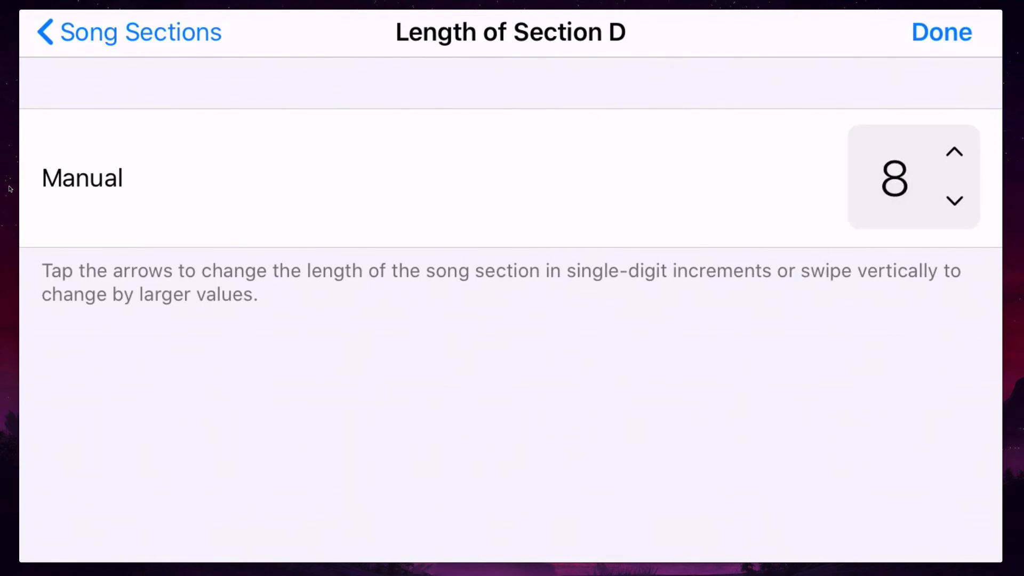
click(940, 32)
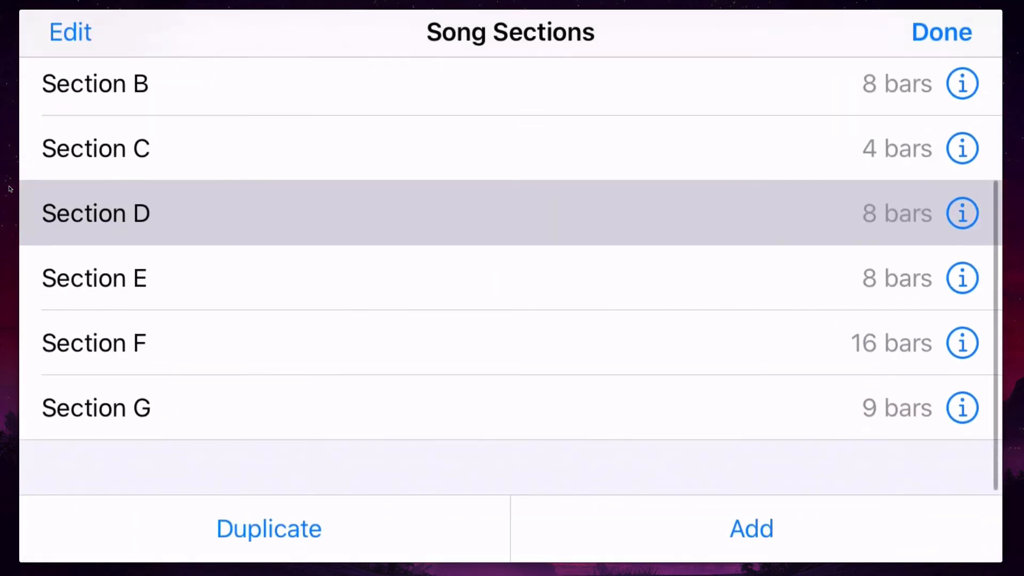
- Add an 8-bar Section H and move it to sit between Sections D and E
scroll(down, 3)
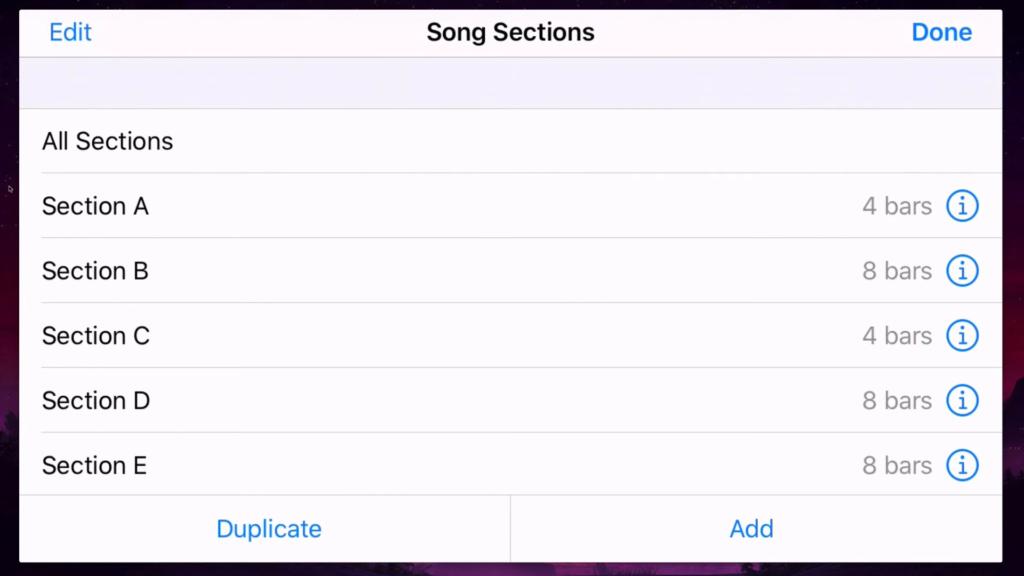
scroll(down, 3)
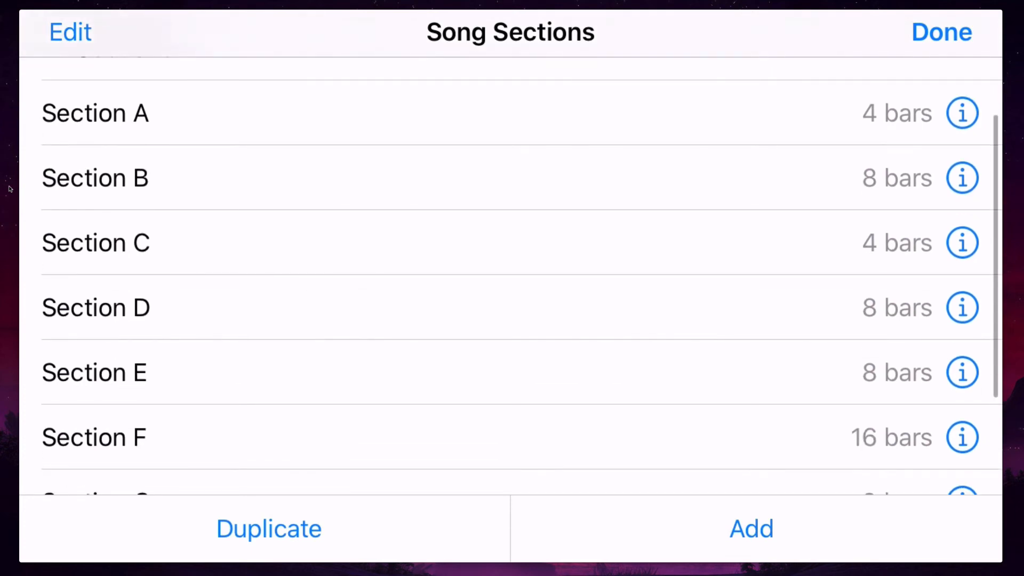
scroll(down, 3)
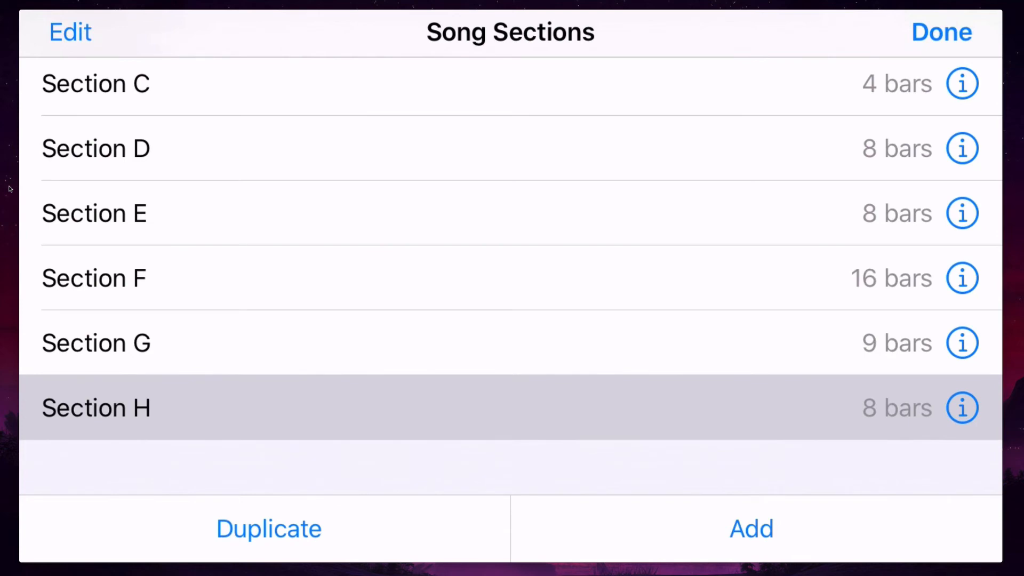
click(71, 31)
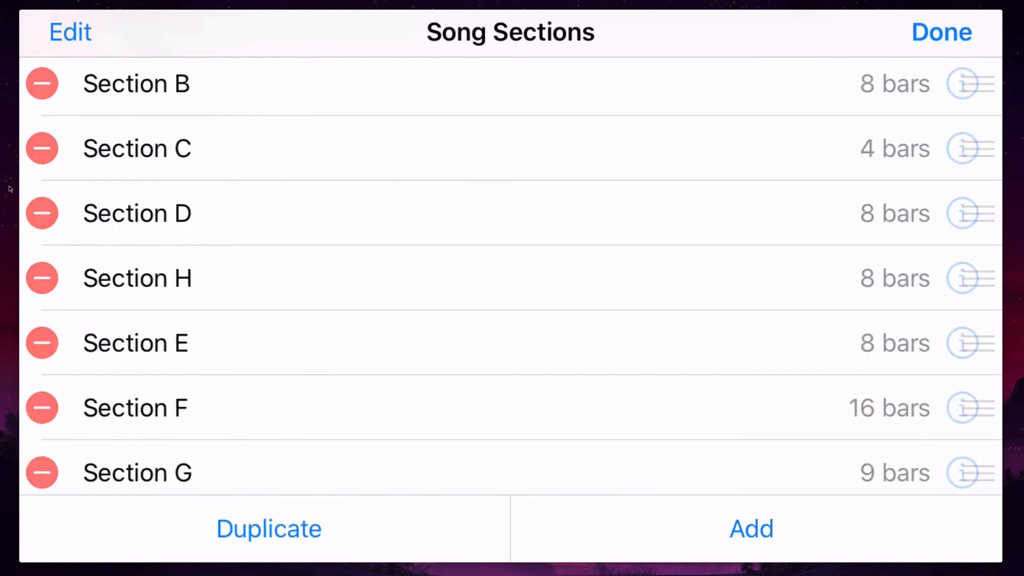
- Delete Section H leaving sections A–G, and close the Song Sections list
click(71, 32)
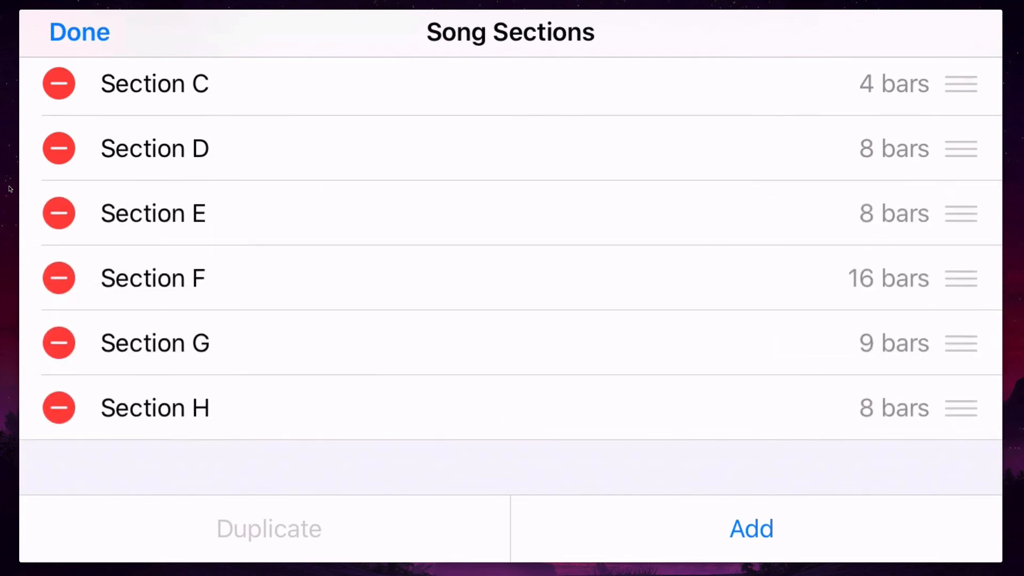
click(79, 31)
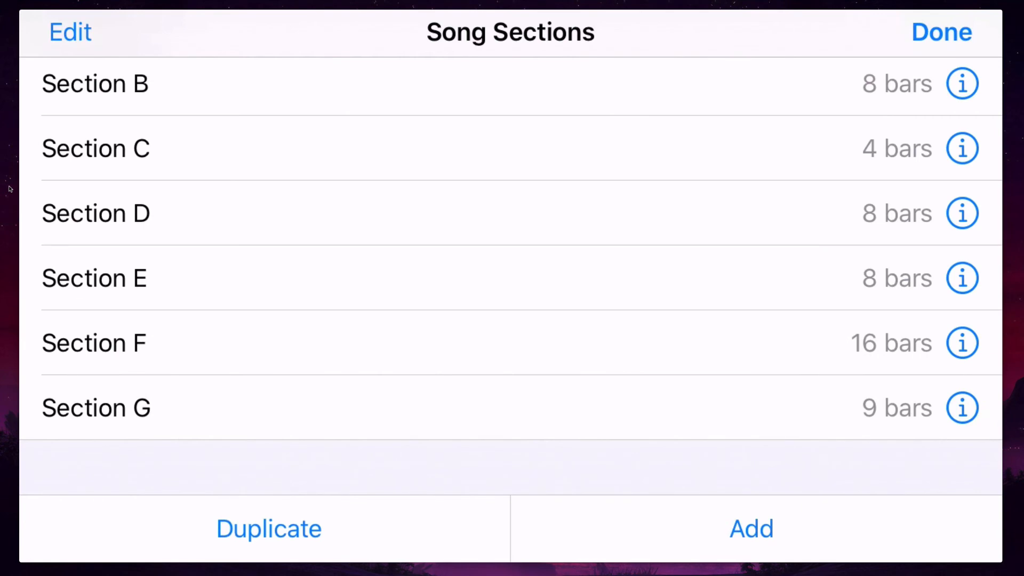
click(941, 32)
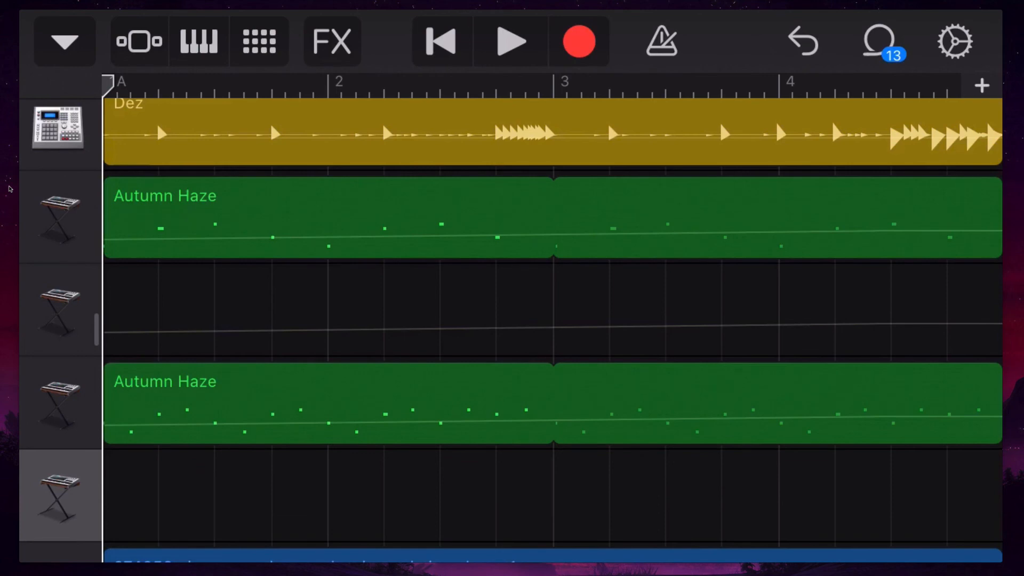
- Lay out the whole song with all sections A–G in one timeline
click(981, 85)
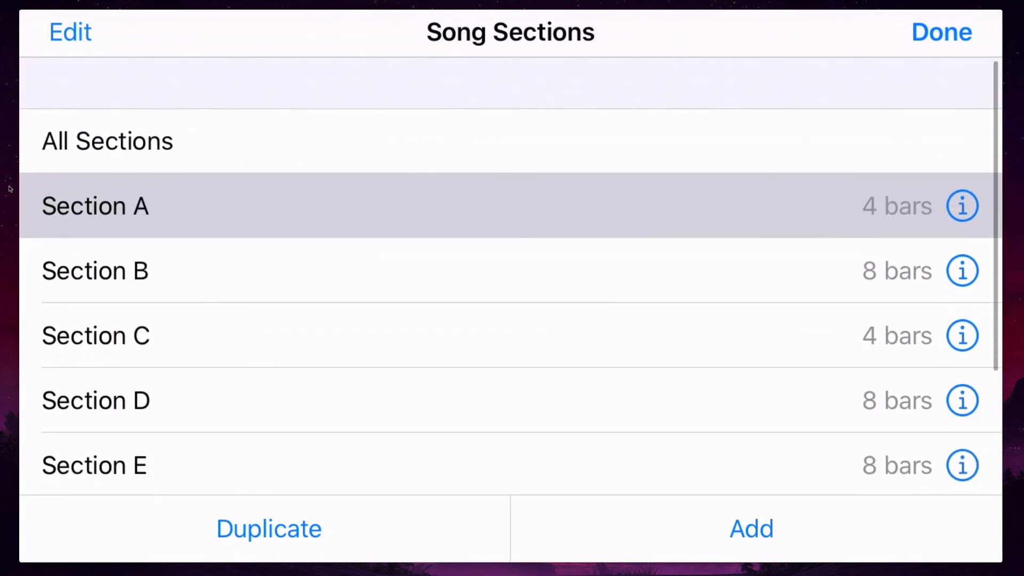
click(941, 31)
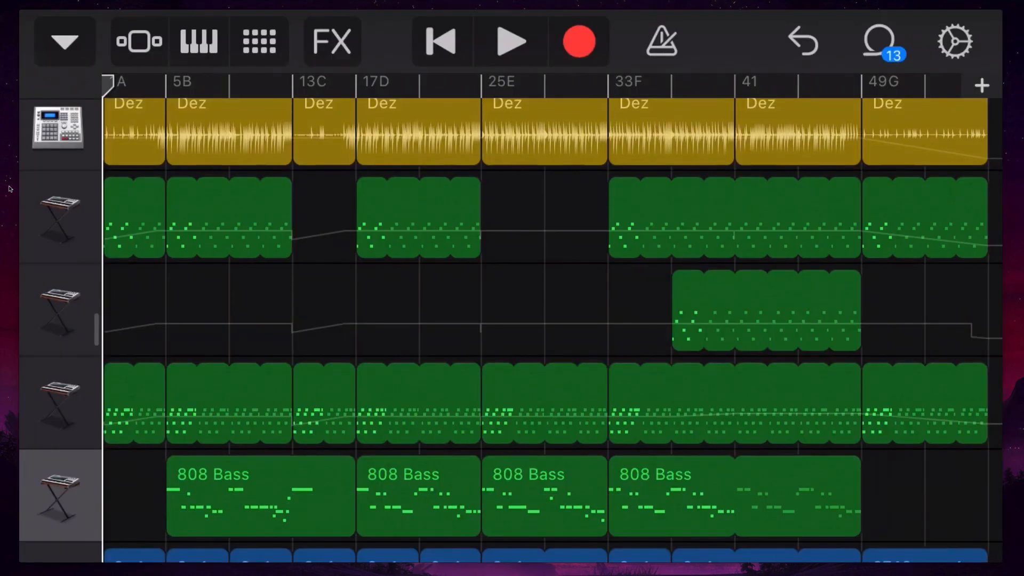